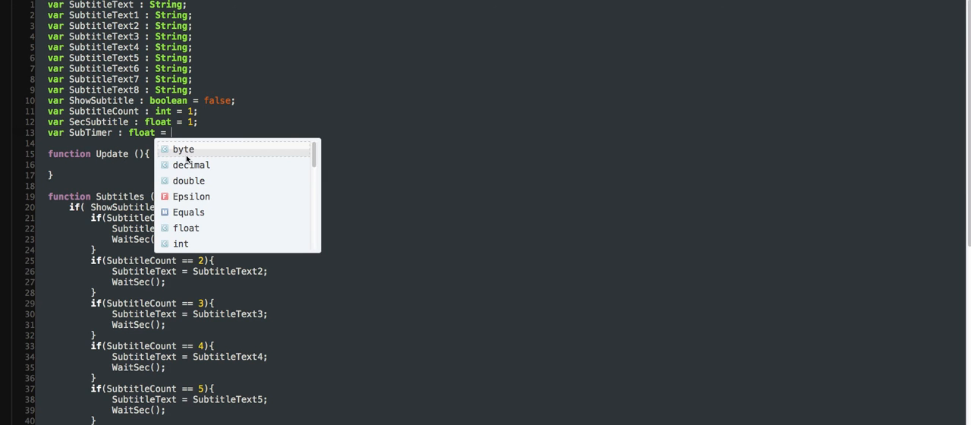
# Initialise the SubTimer float to SubtitleCount on its declaration line.
pyautogui.write('Su')
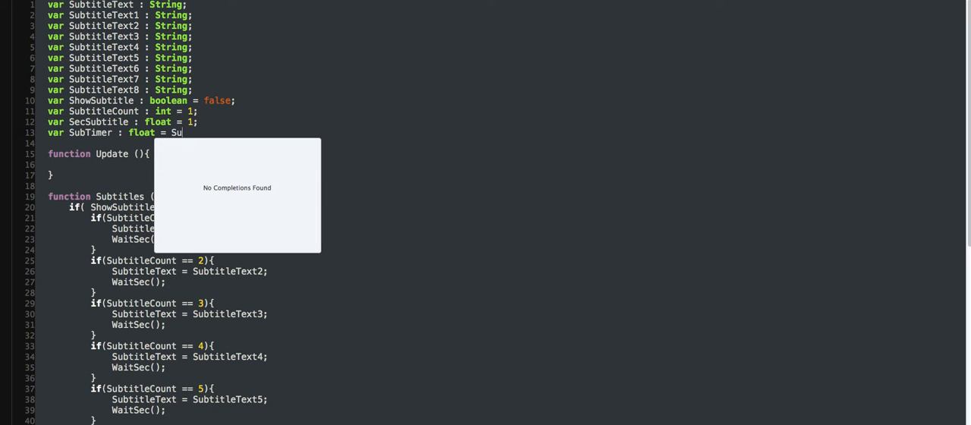
pyautogui.write('btitle')
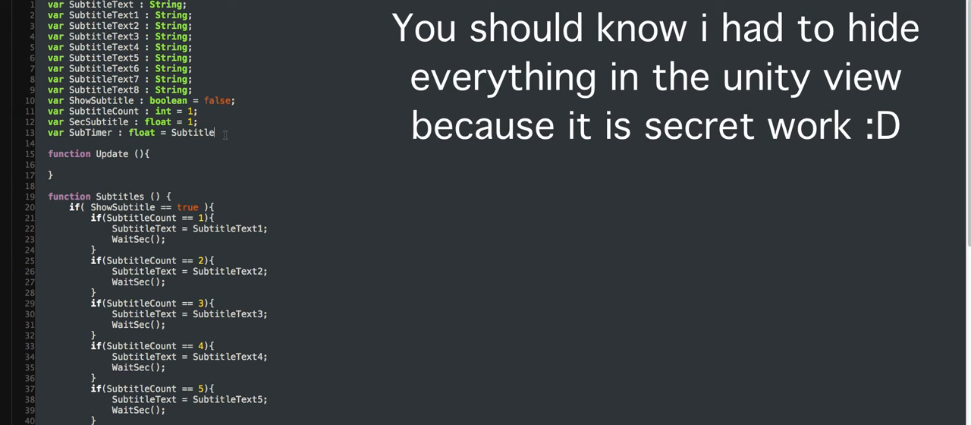
pyautogui.write('C')
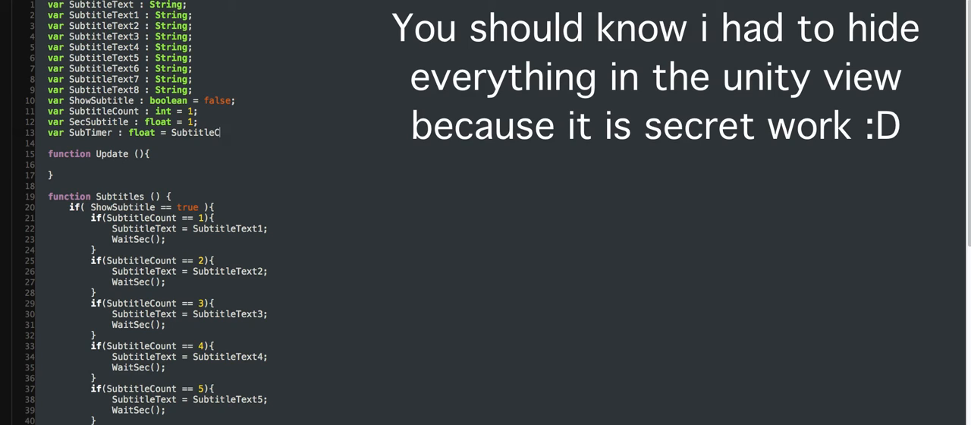
pyautogui.write('un')
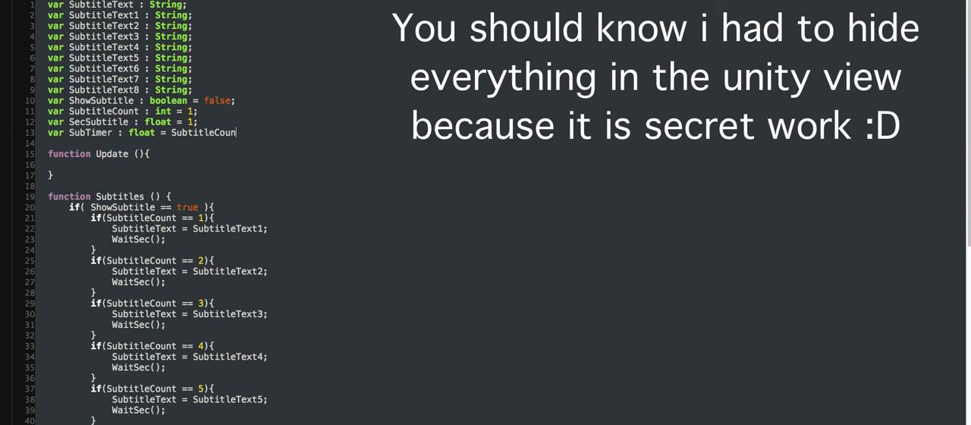
pyautogui.write('t;')
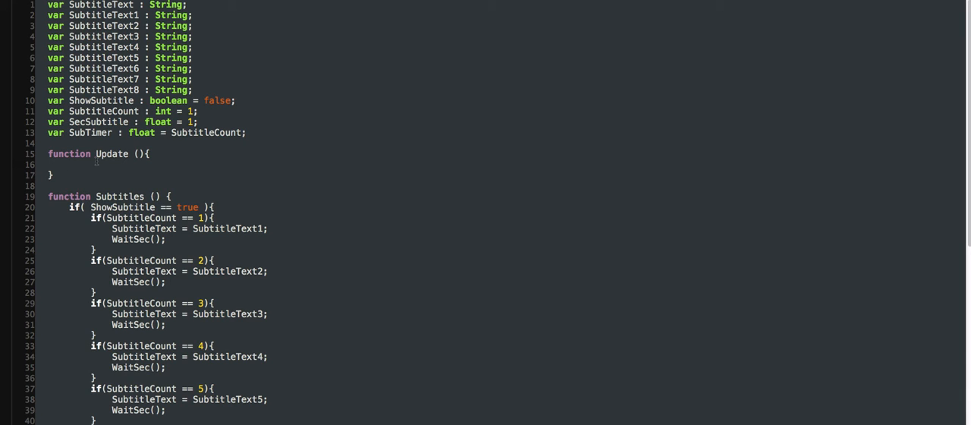
# Inside Update, begin an if( SubTimer <= 0 ) block that adds 1 to SubtitleCount.
pyautogui.click(70, 164)
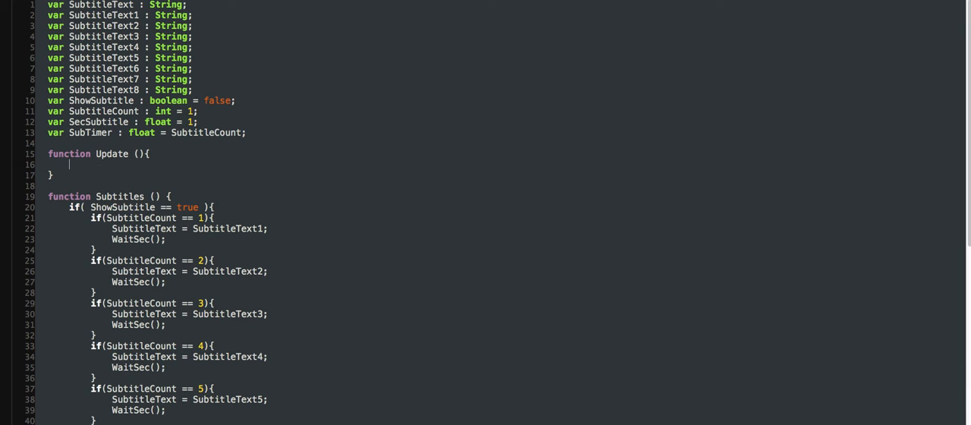
pyautogui.write('if( SubTimer <=')
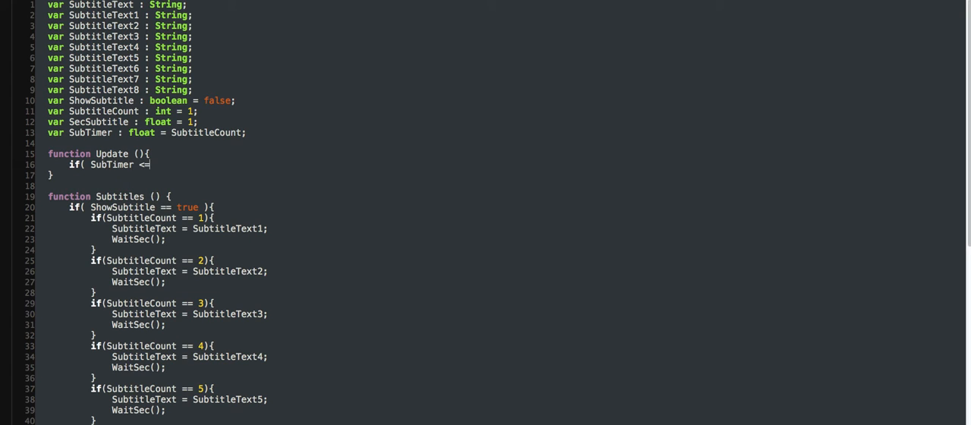
pyautogui.write('0 ){')
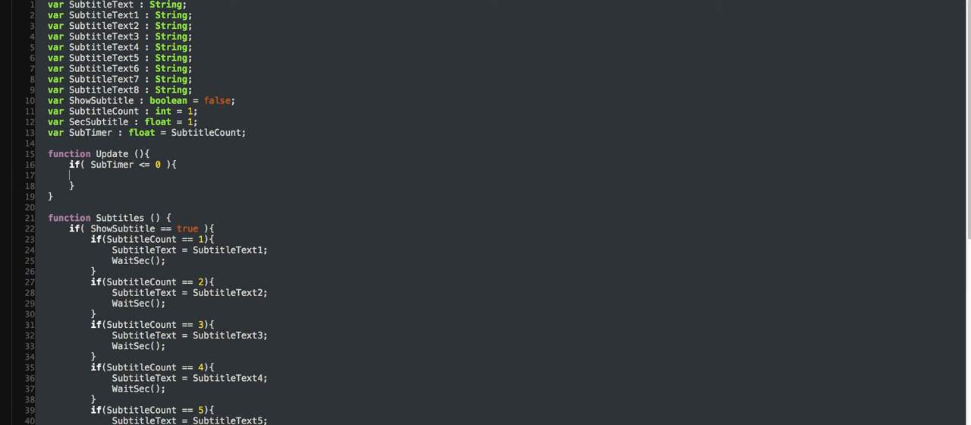
pyautogui.write('Su')
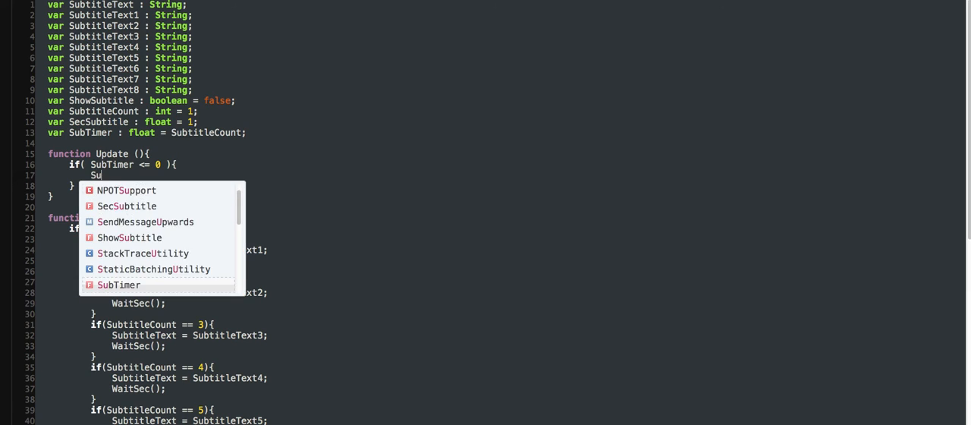
pyautogui.write('btitleCount +')
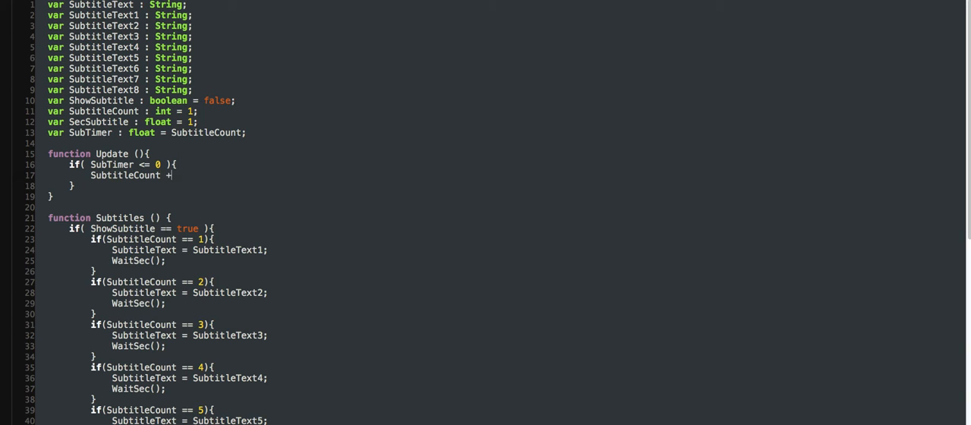
pyautogui.write('=')
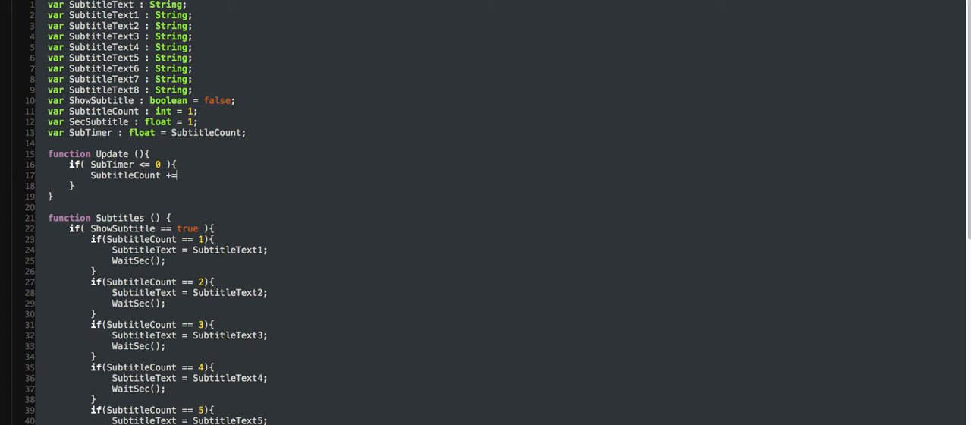
pyautogui.write('1;')
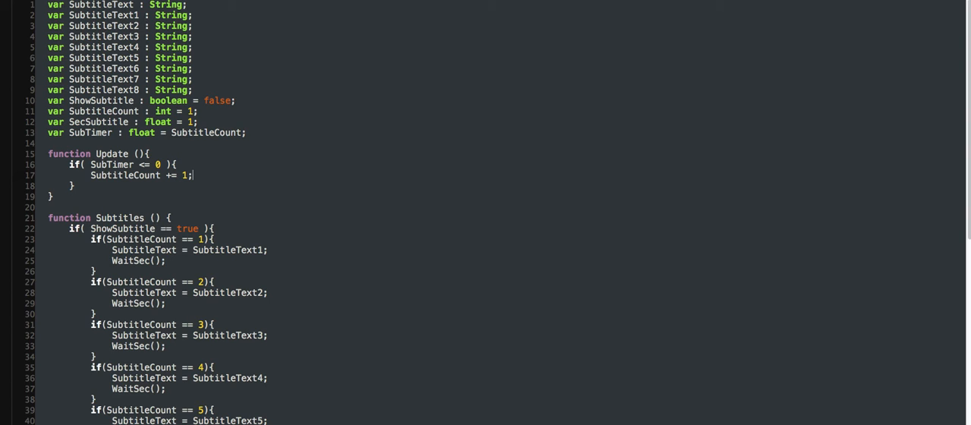
# Within that block, reset SubTimer back to SubtitleCount.
pyautogui.write('S')
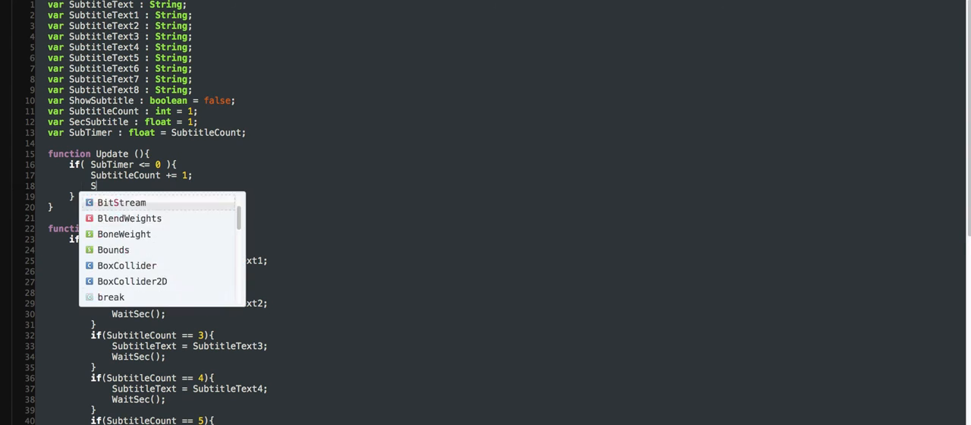
pyautogui.write('ubTimer')
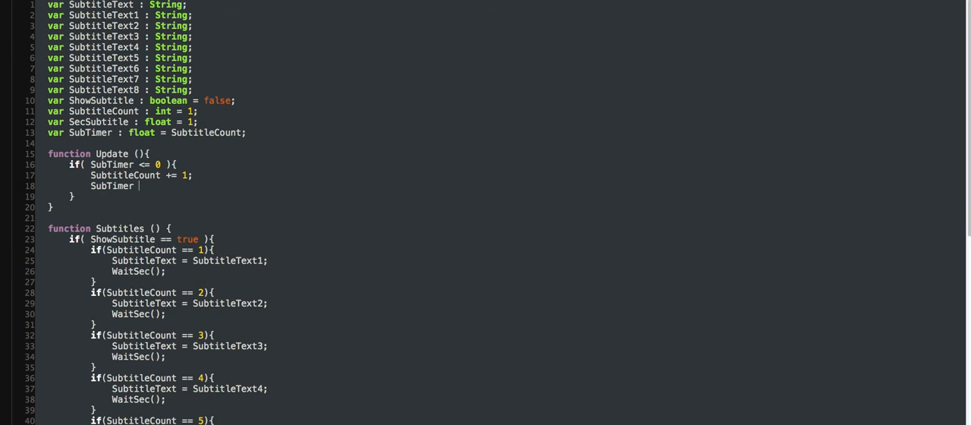
pyautogui.write('=')
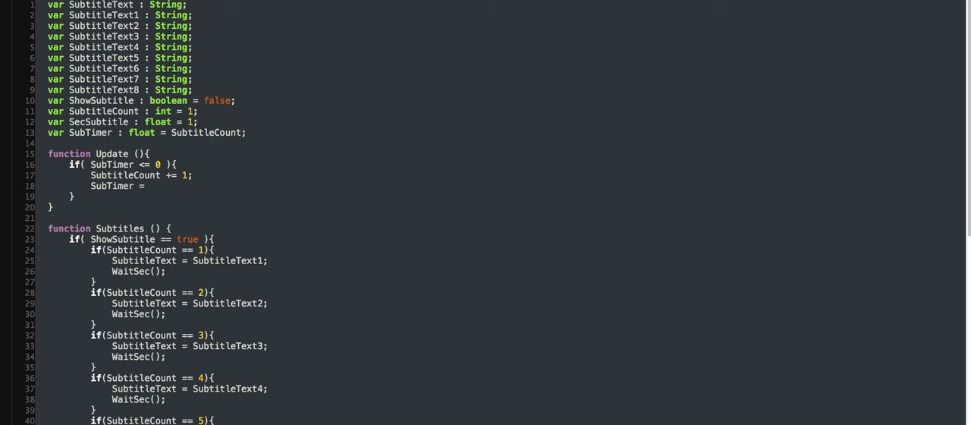
pyautogui.write('Subti')
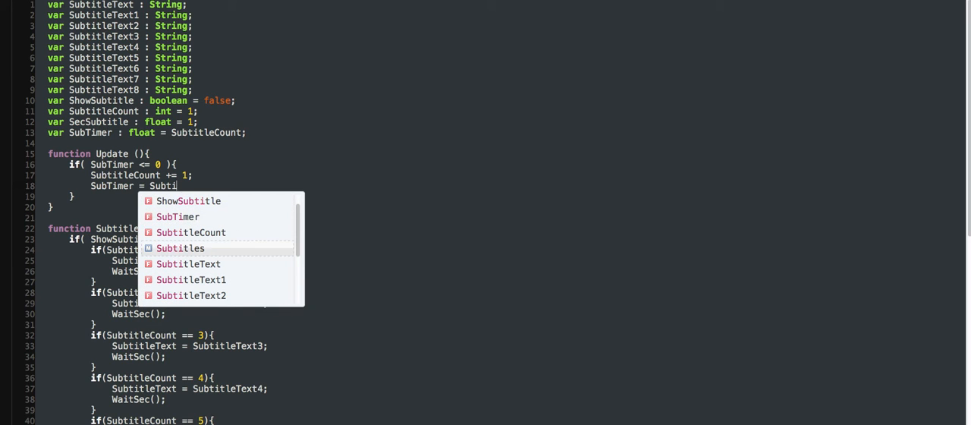
pyautogui.write('SubtitleCount;')
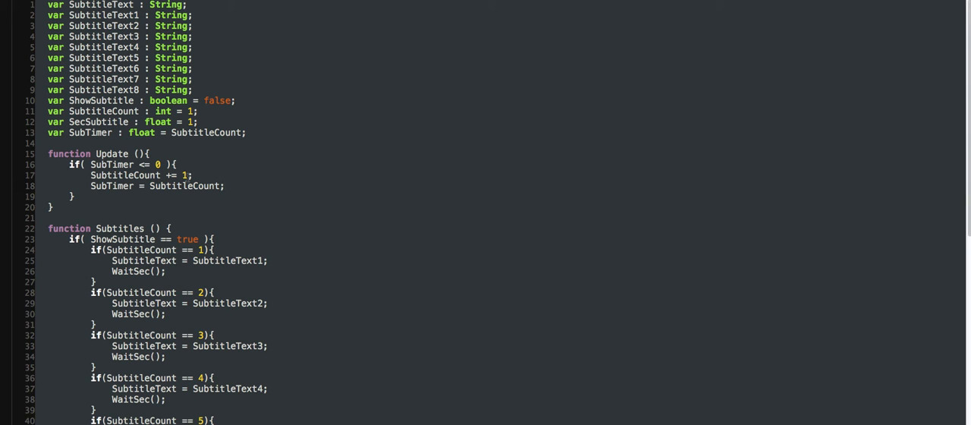
# Review the script and leave blank lines at the top of Update above the SubTimer check.
pyautogui.scroll(-3)
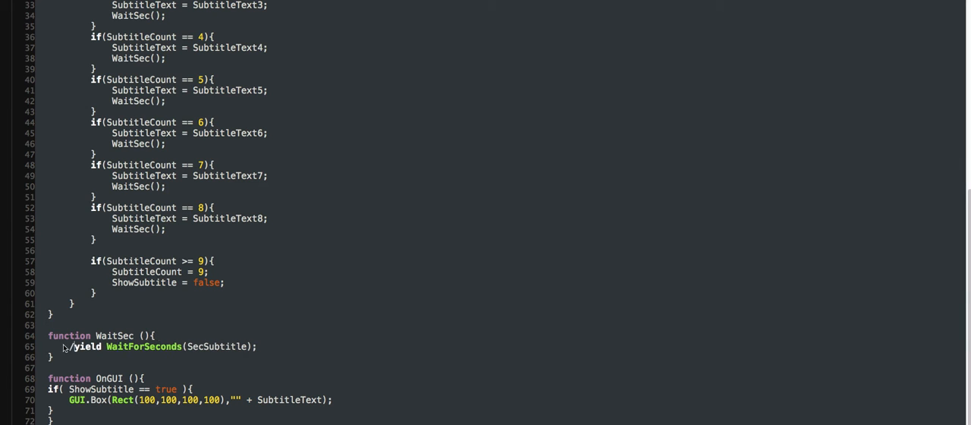
pyautogui.scroll(3)
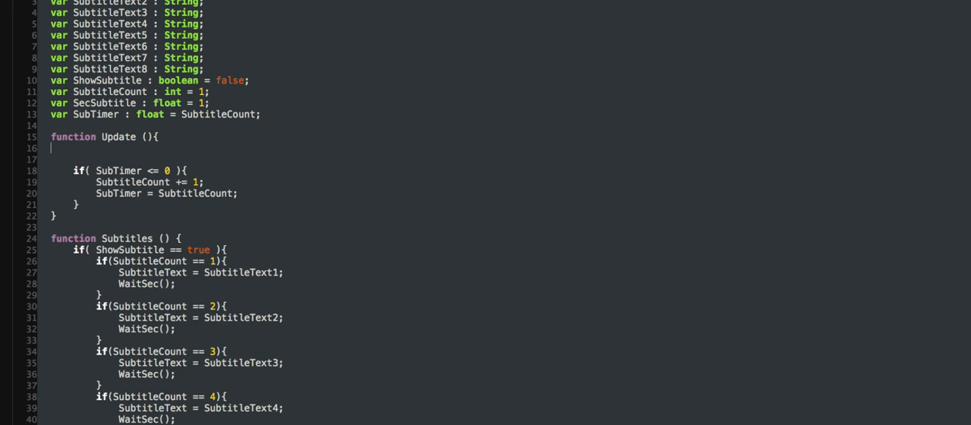
# Add if( SubTimer > 0 ){ SubTimer -= Time.deltaTime; } to count the timer down each frame.
pyautogui.write('if( Subt')
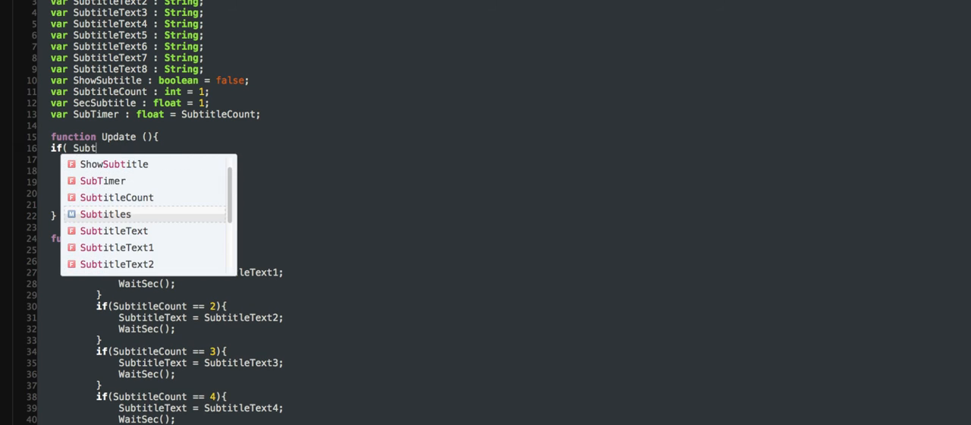
pyautogui.click(103, 181)
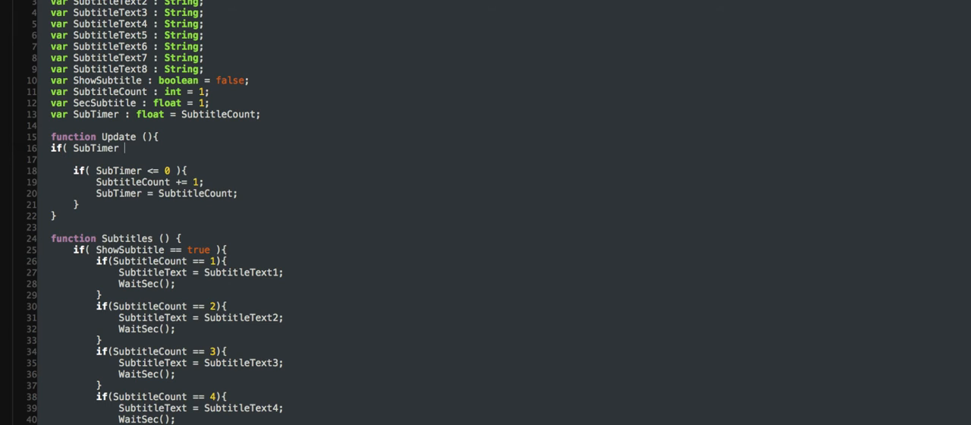
pyautogui.write('.')
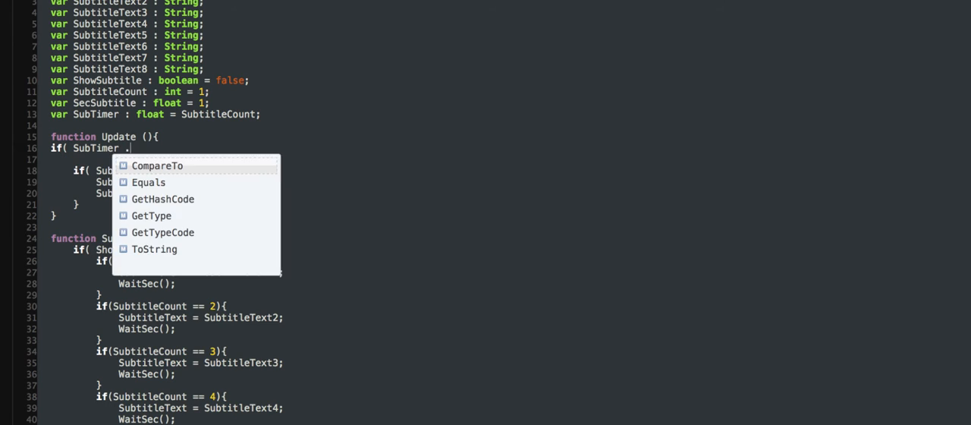
pyautogui.write('> 0 ){')
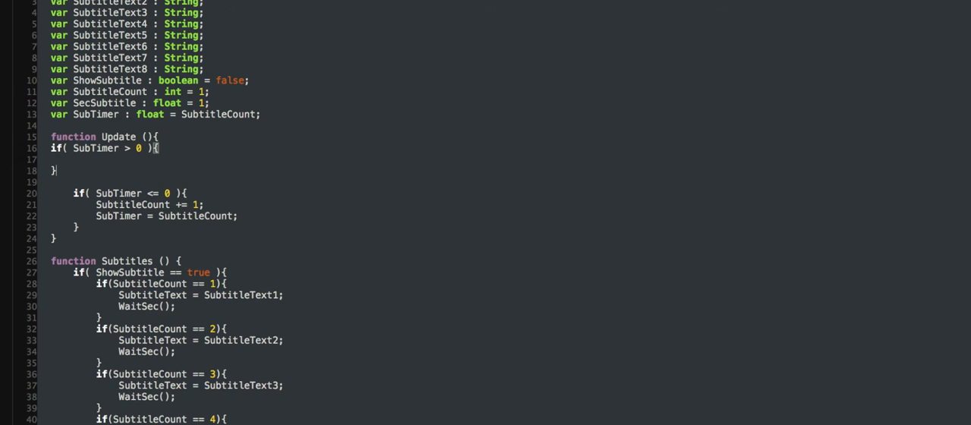
pyautogui.write('Subt')
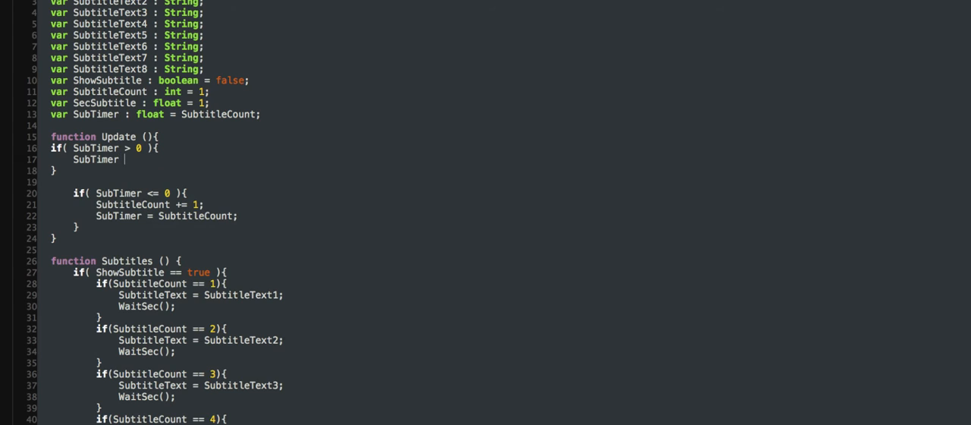
pyautogui.write('-=')
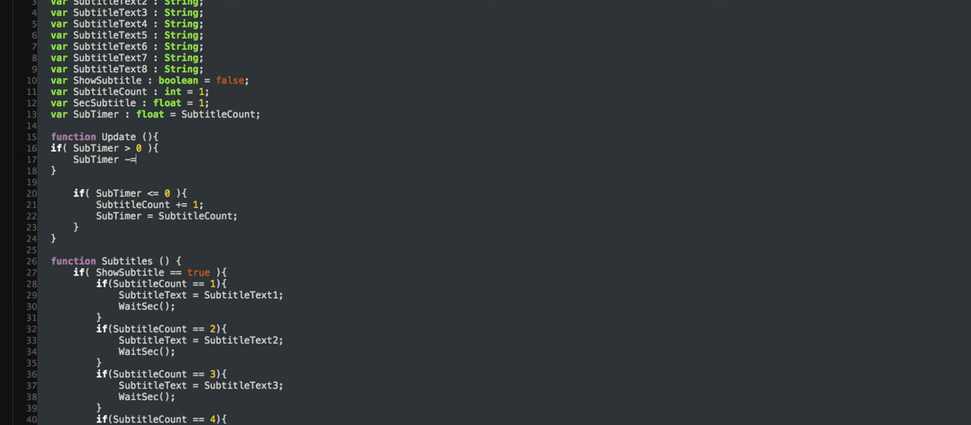
pyautogui.write('Time.de')
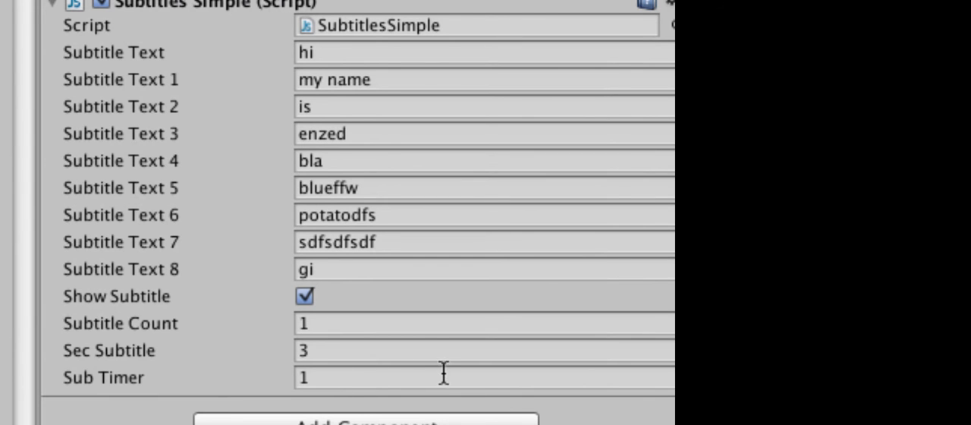
pyautogui.moveTo(122, 379)
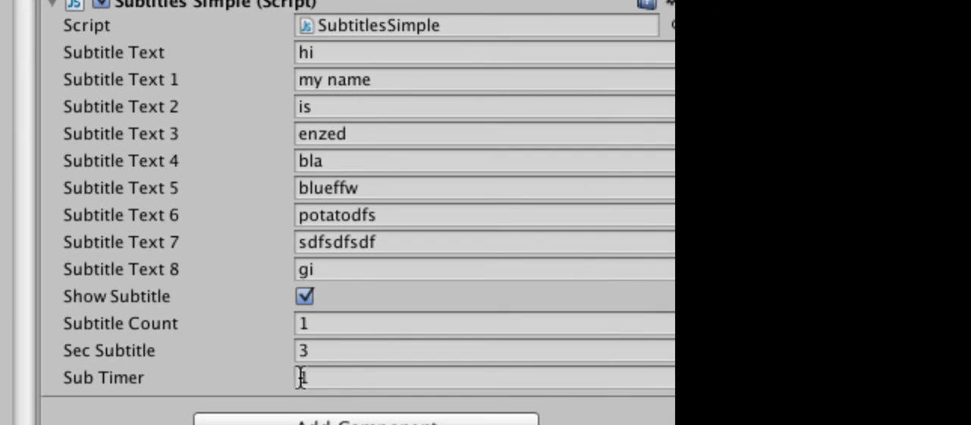
# Set the SubtitlesSimple component's Sub Timer field to 2 in the Inspector.
pyautogui.click(485, 377)
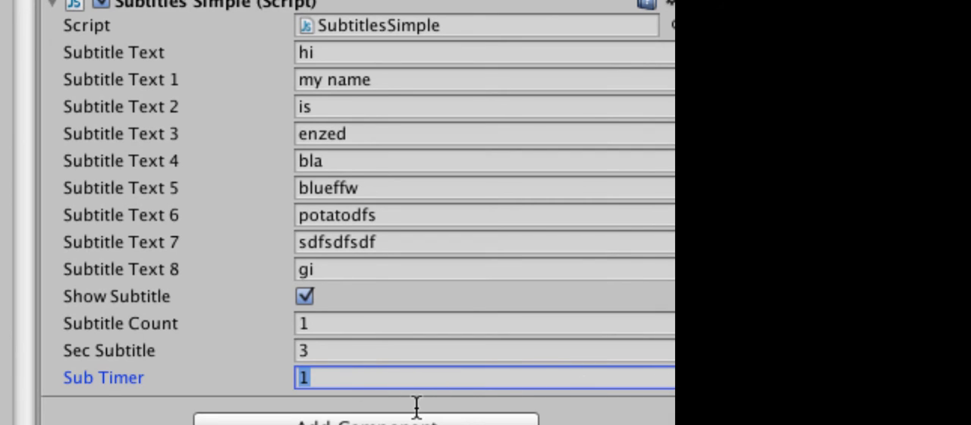
pyautogui.write('2){')
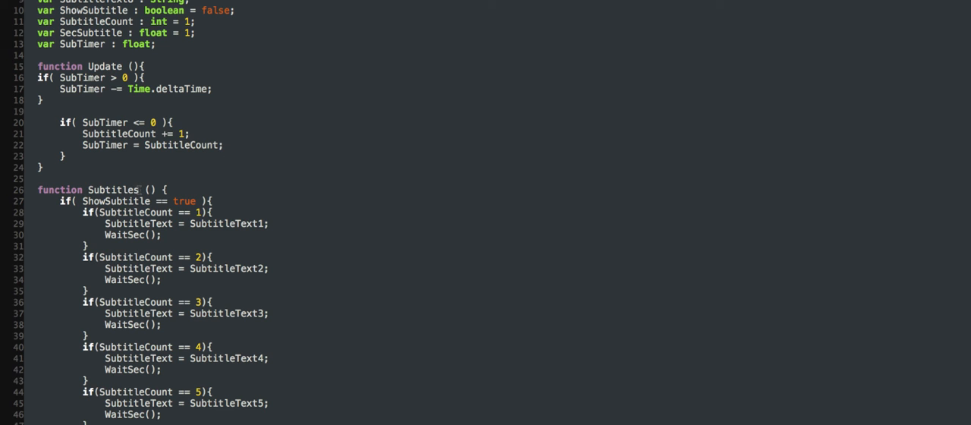
# Remove the Subtitles function wrapper so its SubtitleCount checks sit inside Update.
pyautogui.click(139, 188)
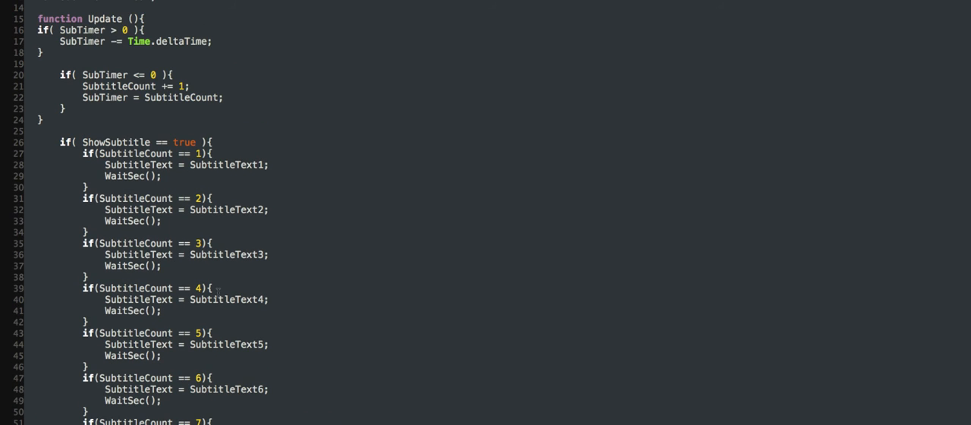
pyautogui.scroll(-3)
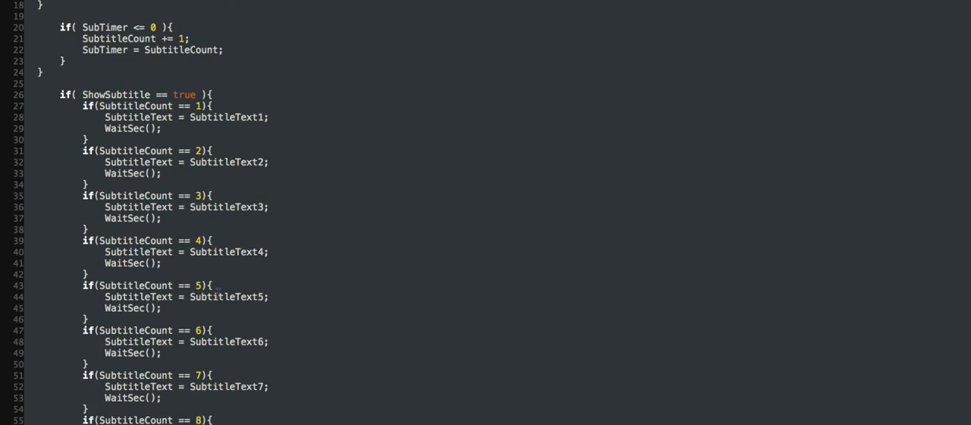
pyautogui.scroll(-3)
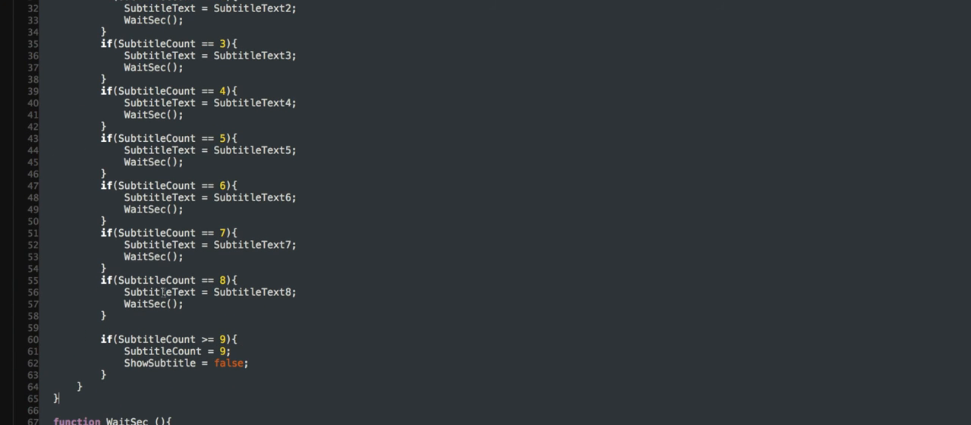
pyautogui.scroll(3)
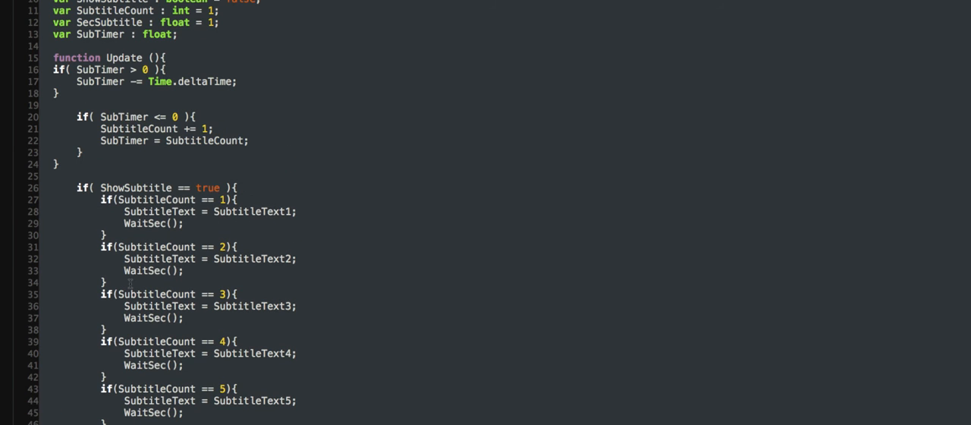
pyautogui.scroll(-3)
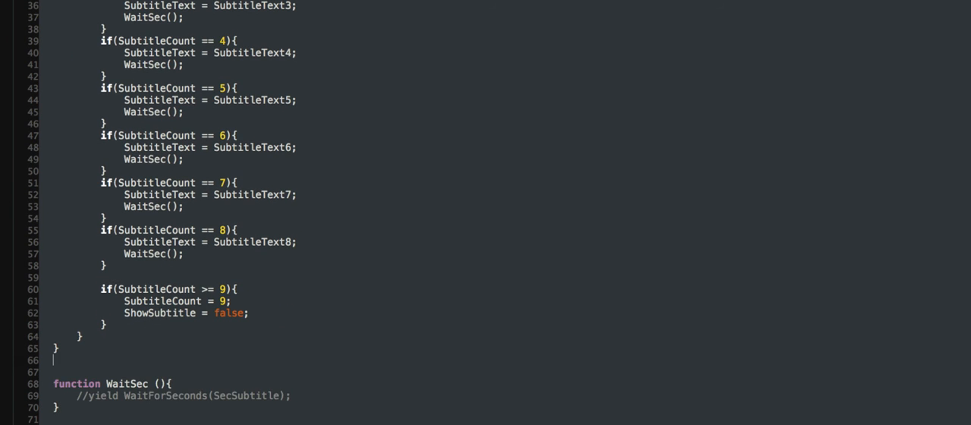
pyautogui.scroll(-3)
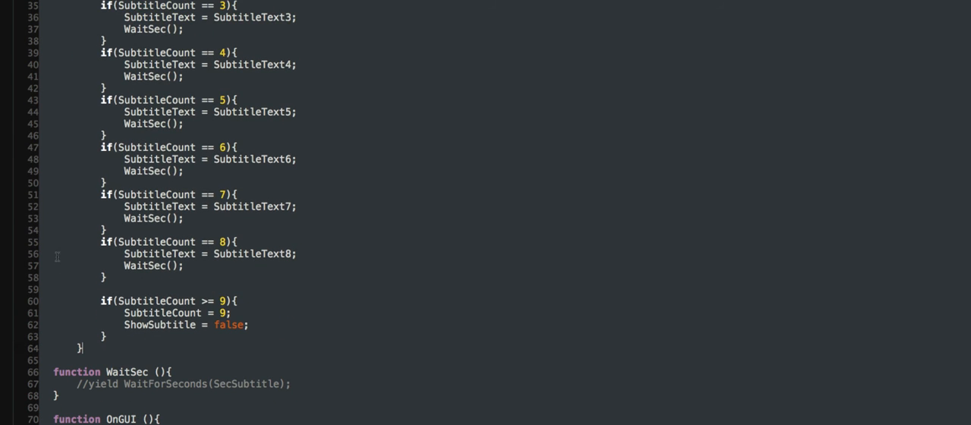
pyautogui.scroll(3)
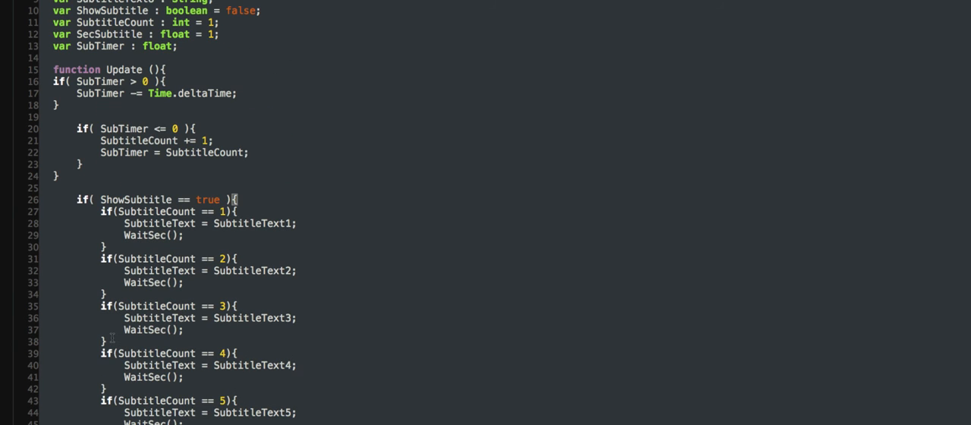
# Scroll through the SubtitleCount 1–9 blocks to verify the braces still balance.
pyautogui.scroll(-3)
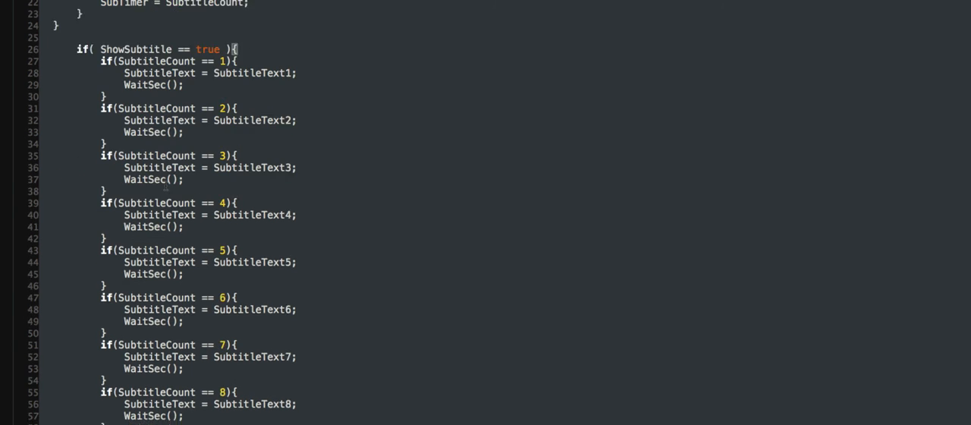
pyautogui.scroll(-3)
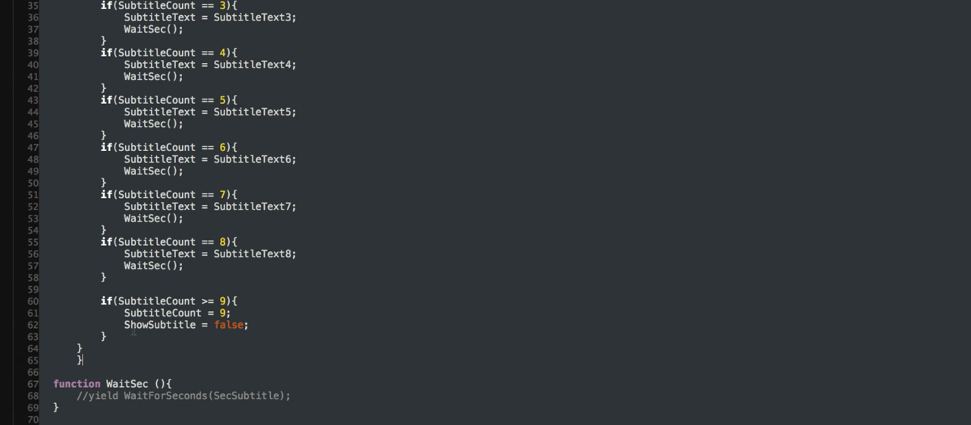
pyautogui.scroll(3)
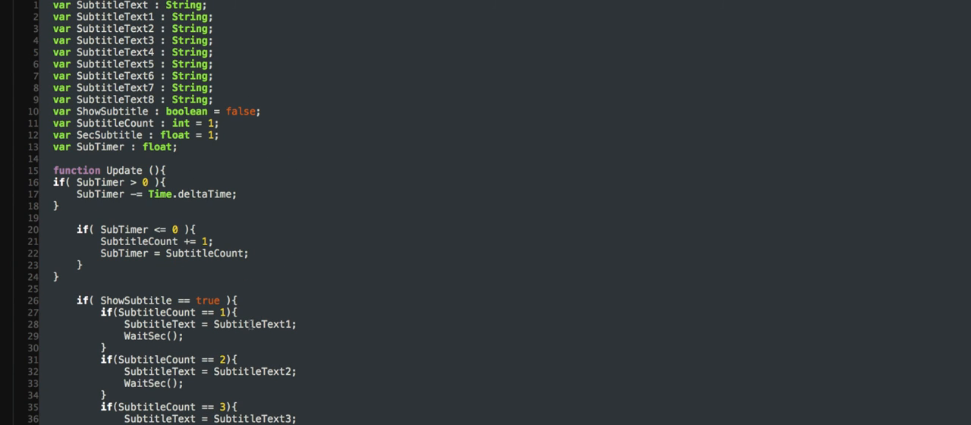
pyautogui.scroll(-3)
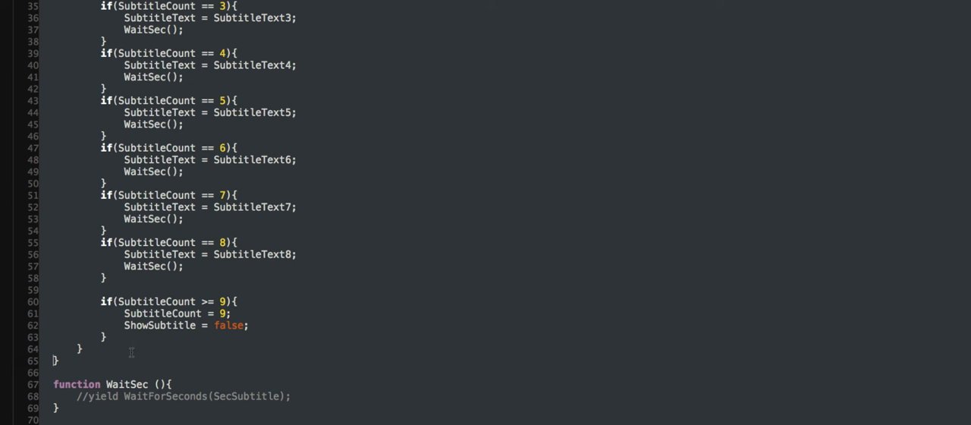
pyautogui.moveTo(73, 408)
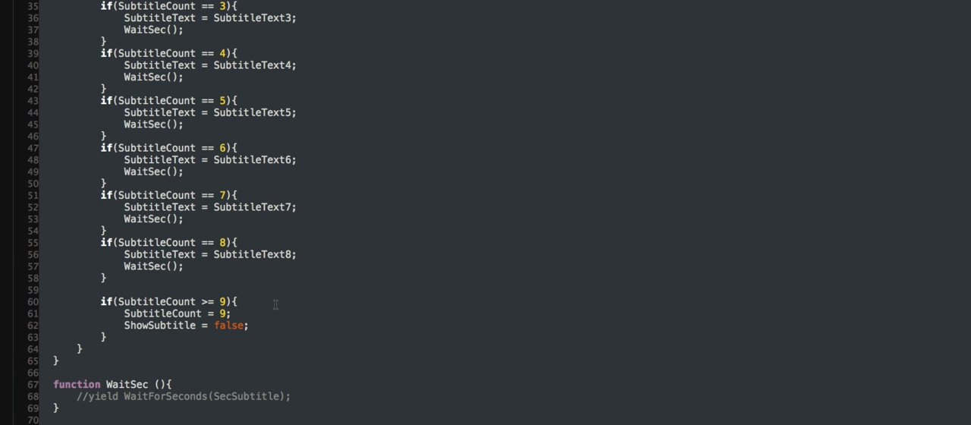
pyautogui.scroll(3)
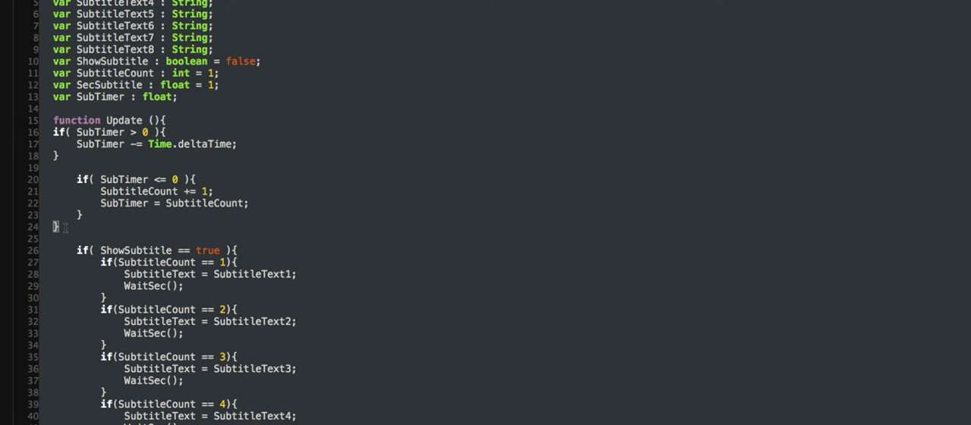
pyautogui.scroll(-3)
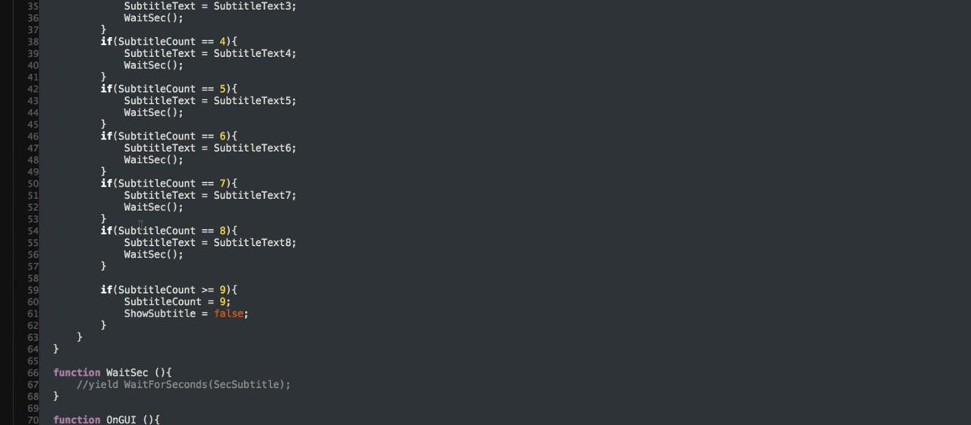